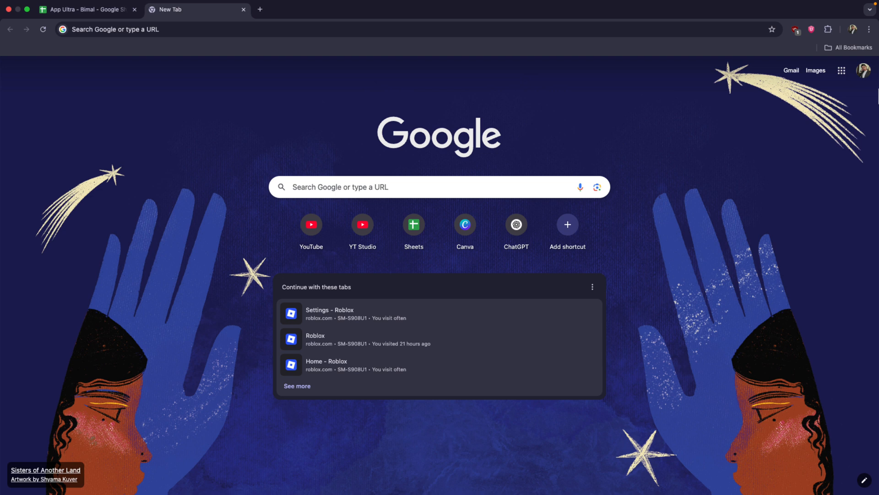
pyautogui.moveTo(508, 90)
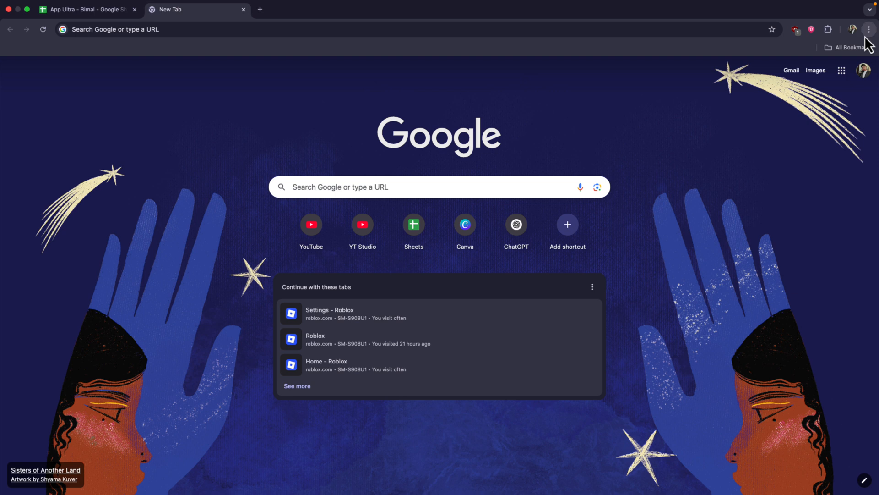
# Confirm the bookmarks bar is showing, then bring up its right-click menu for adding a page.
pyautogui.click(846, 46)
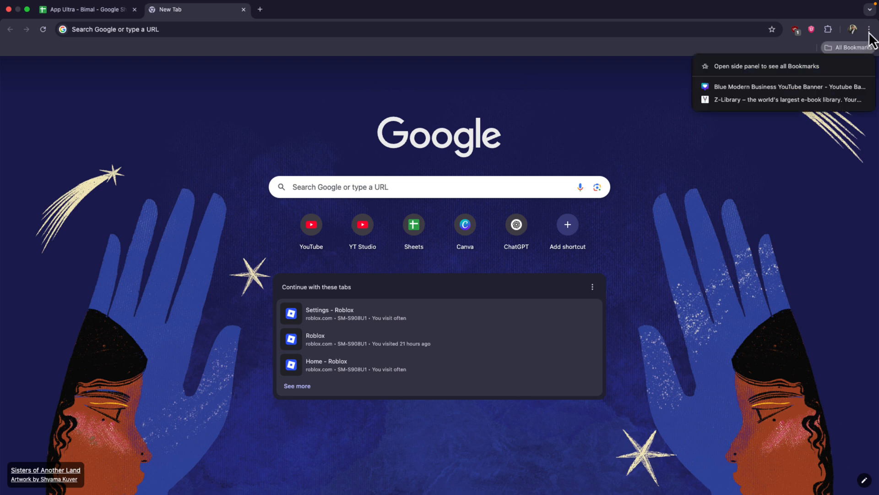
pyautogui.click(870, 29)
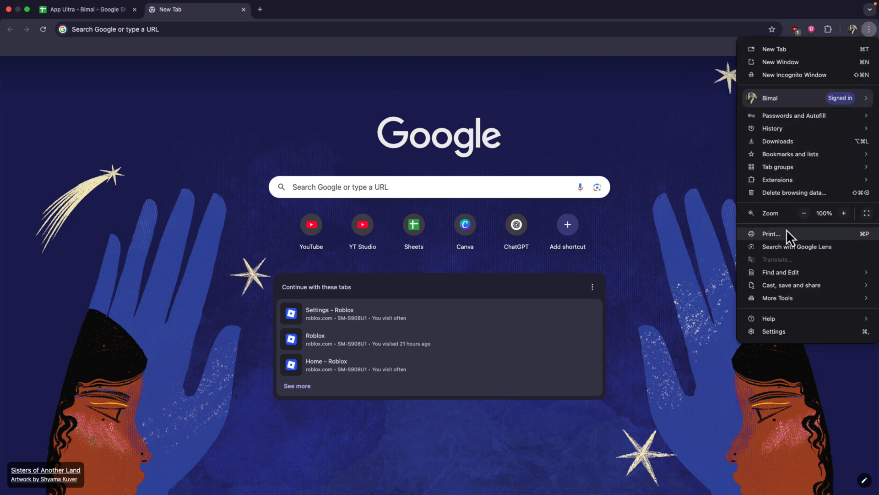
pyautogui.moveTo(784, 295)
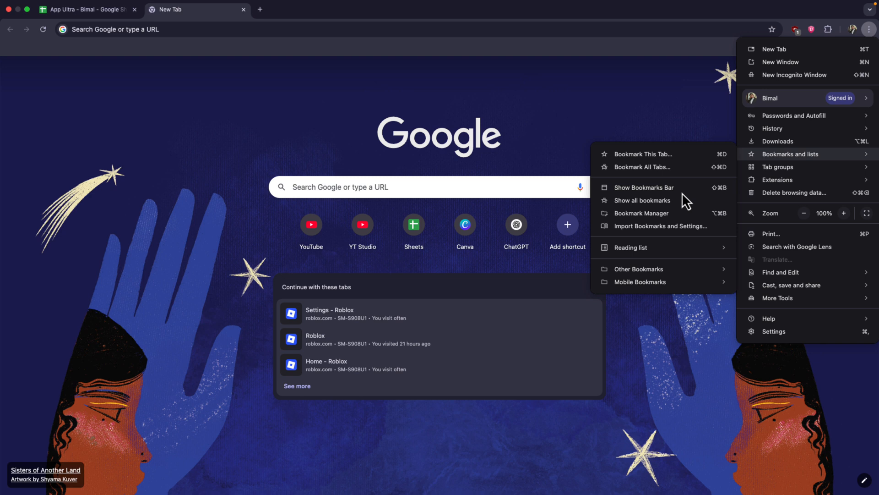
pyautogui.click(644, 187)
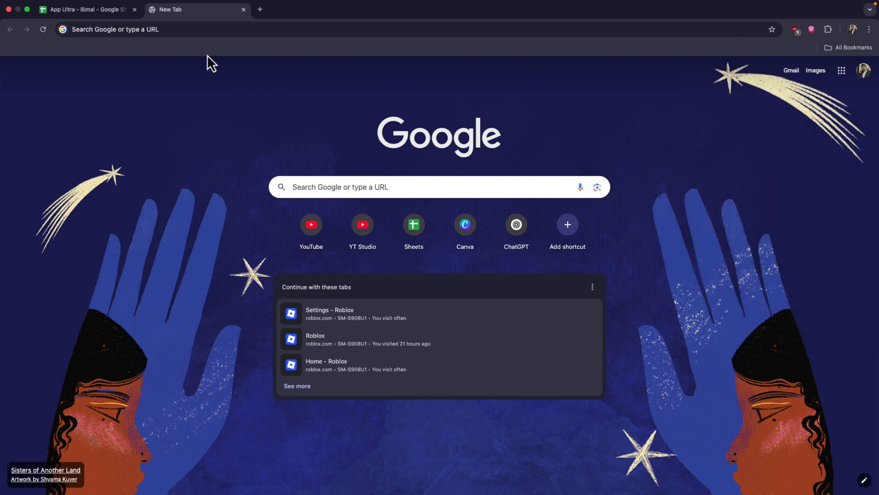
pyautogui.rightClick(210, 60)
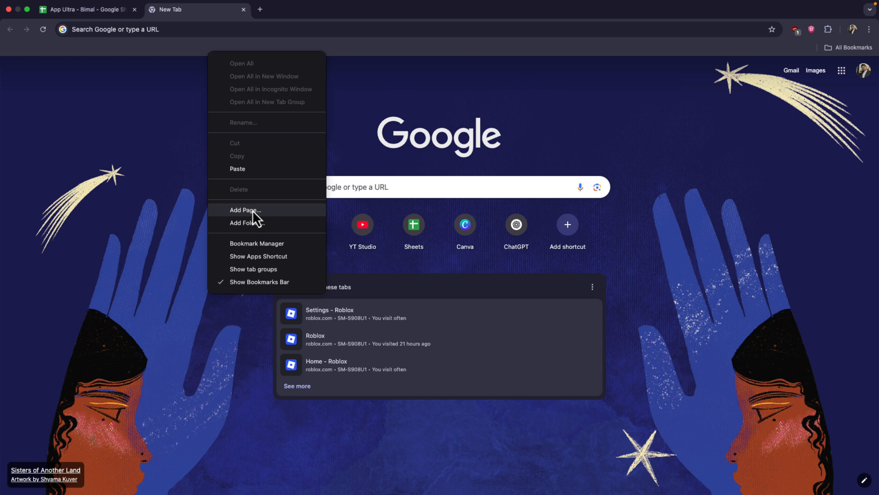
# Save a new bookmark 'Inspect' with the javascript contentEditable address on the Bookmarks Bar.
pyautogui.click(245, 210)
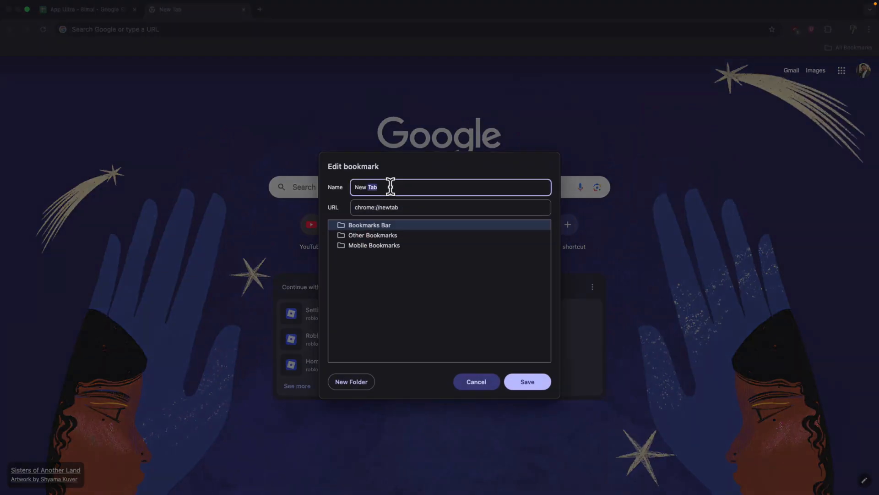
pyautogui.write('Inspect')
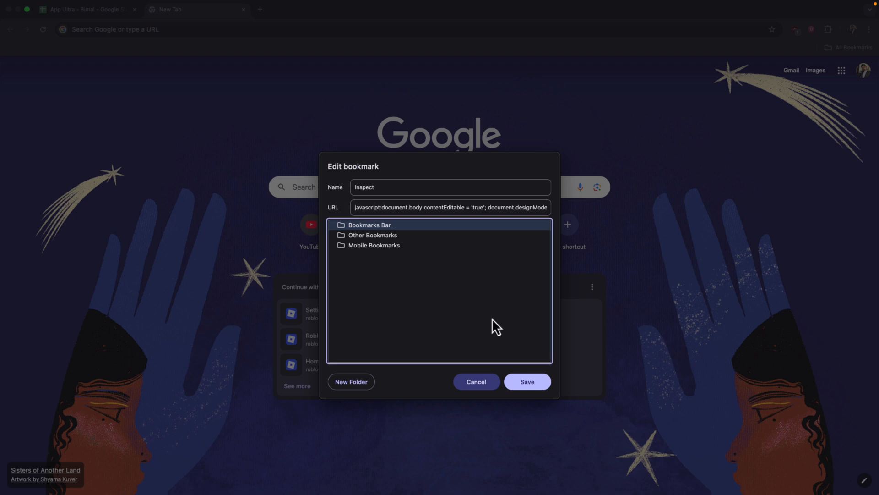
pyautogui.click(526, 381)
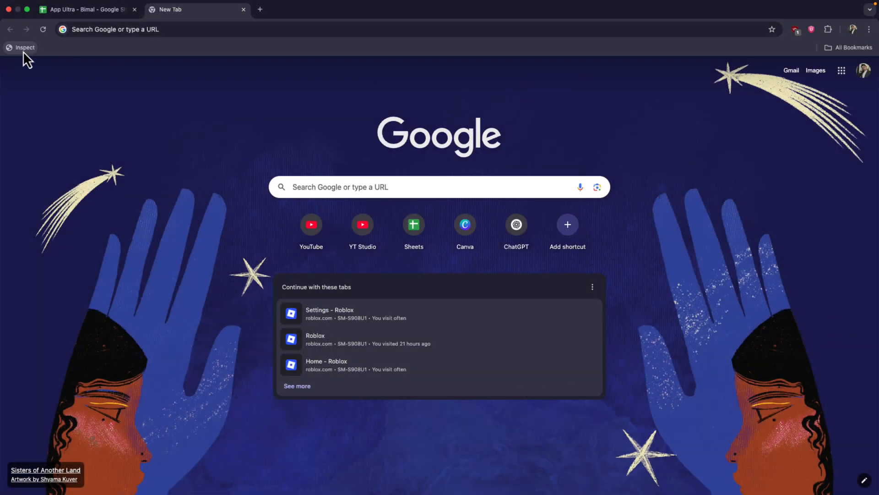
pyautogui.moveTo(25, 47)
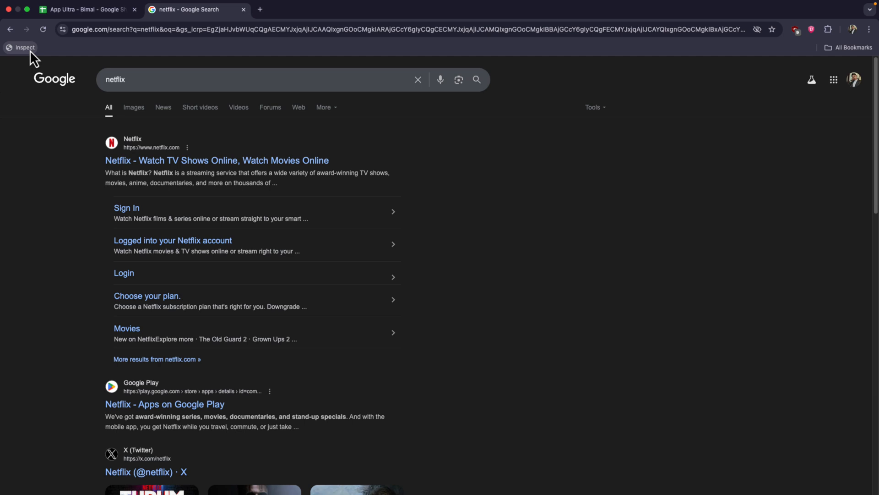
pyautogui.moveTo(129, 159)
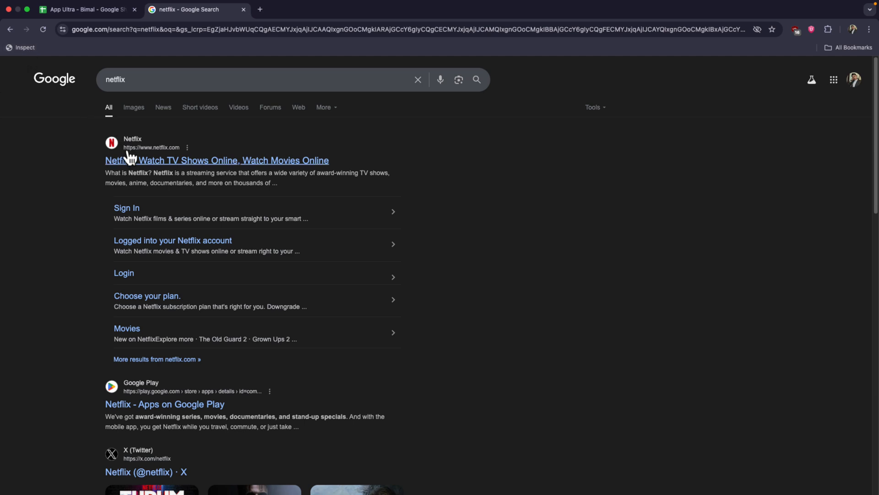
pyautogui.moveTo(301, 221)
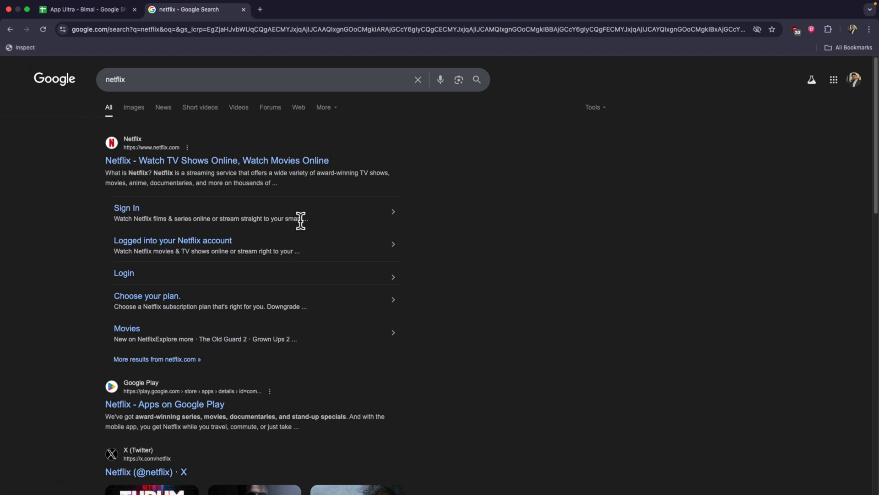
pyautogui.moveTo(4, 159)
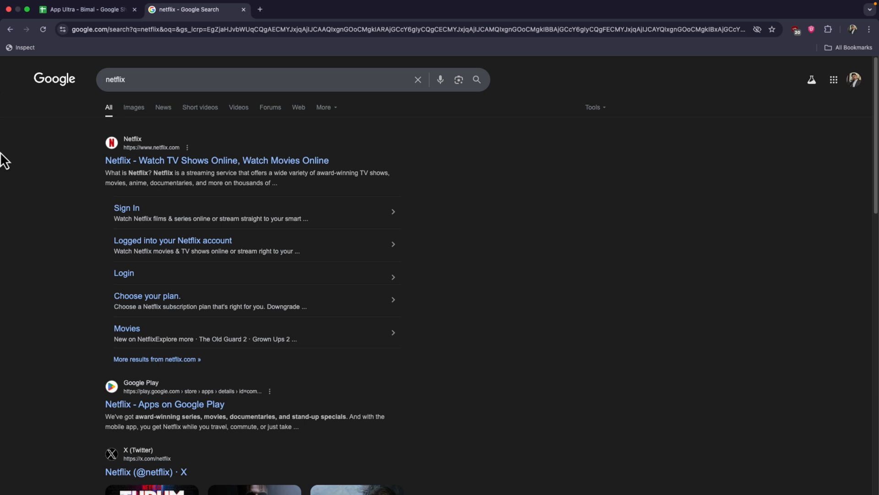